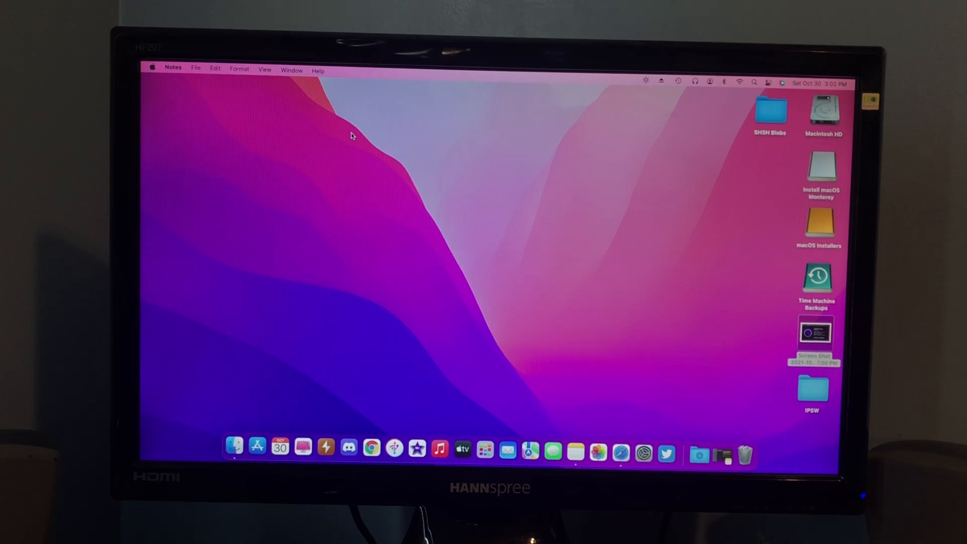
mouse_move(553, 455)
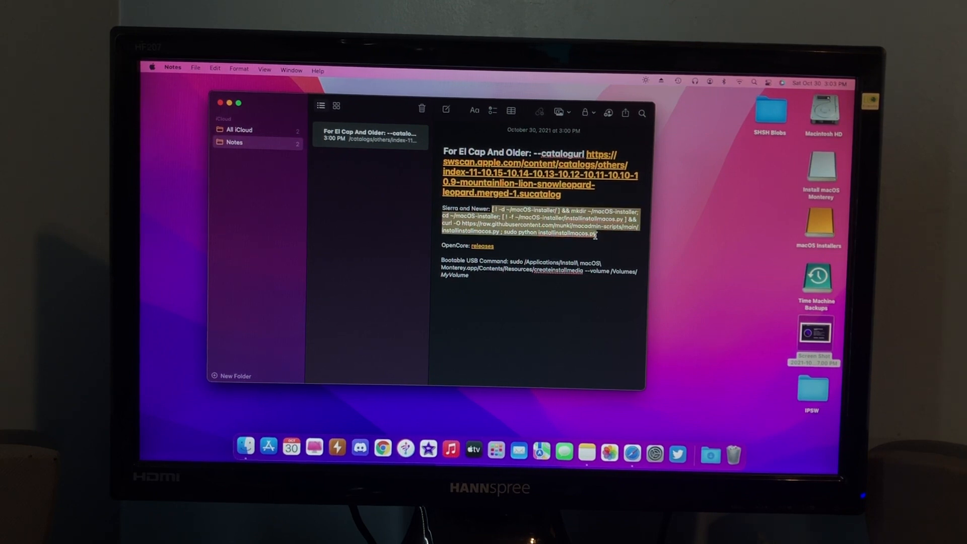
mouse_move(519, 450)
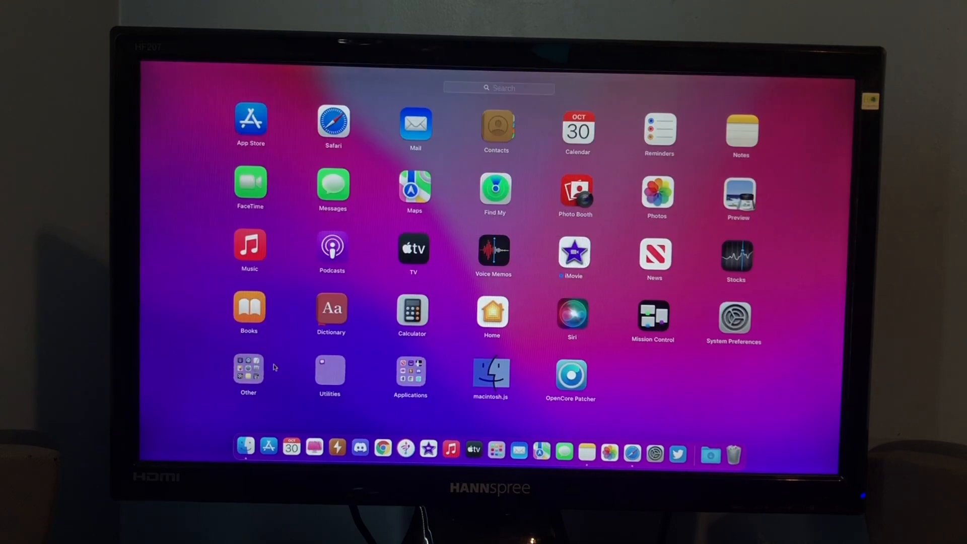
Launch Terminal from Launchpad's Other group and run the pasted installinstallmacos download command
click(248, 370)
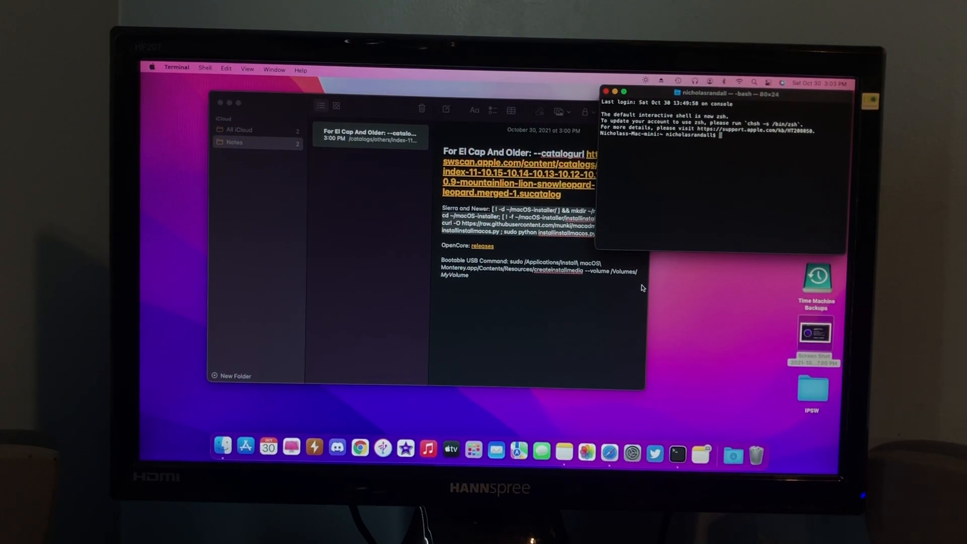
mouse_move(742, 149)
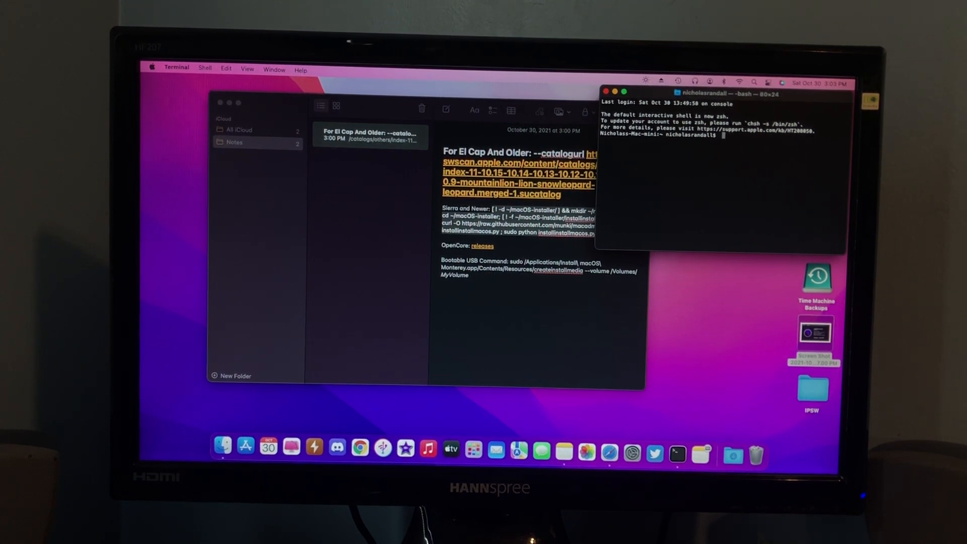
key(Return)
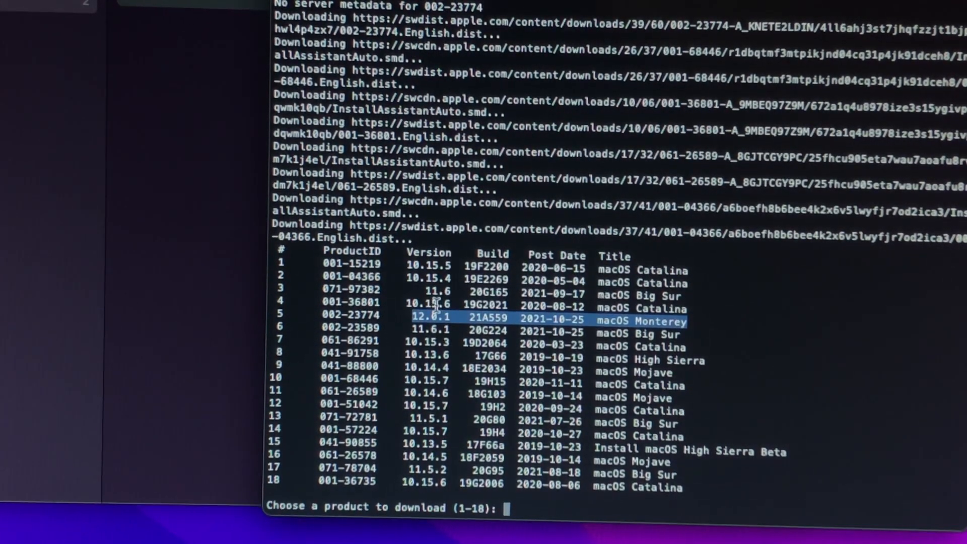
mouse_move(388, 314)
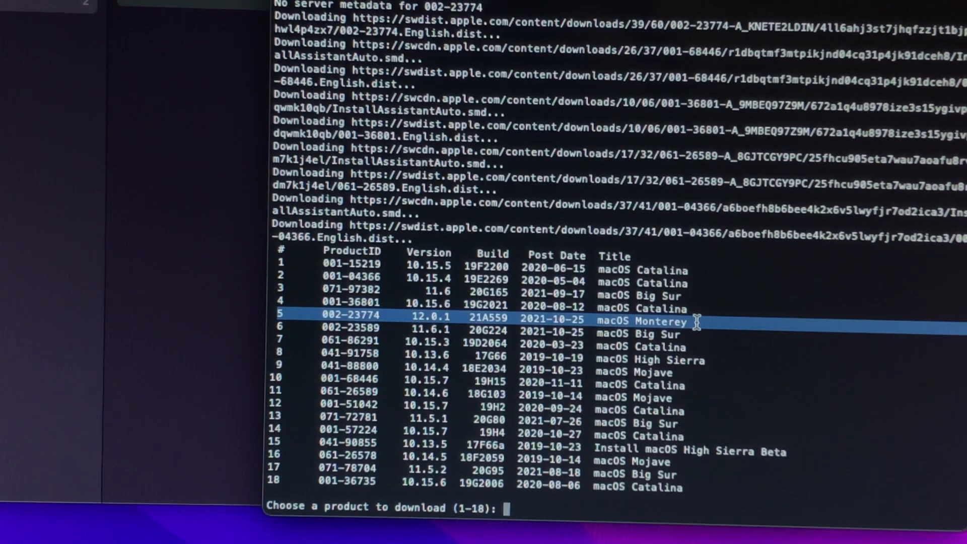
mouse_move(524, 521)
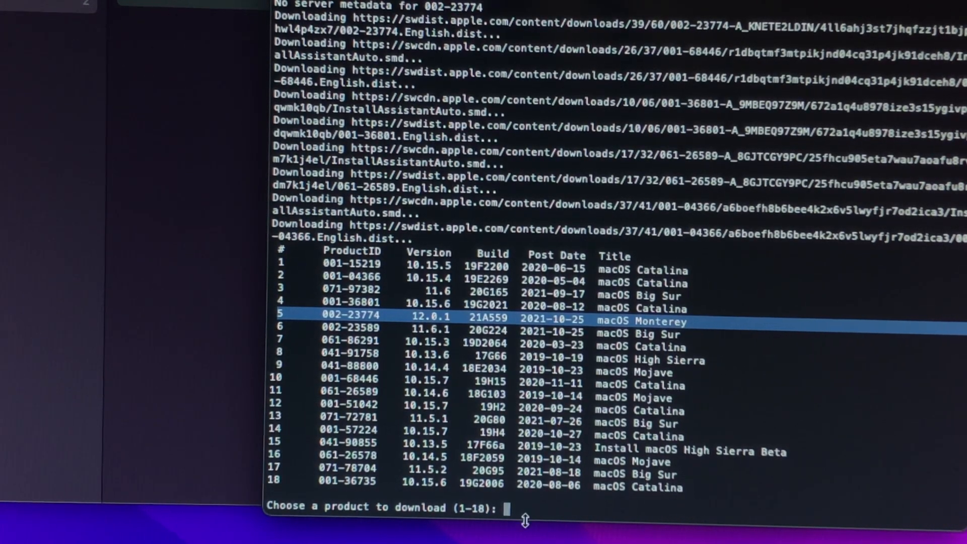
Enter product 5 to download macOS Monterey 12.0.1, mounting its installer volume
text(5)
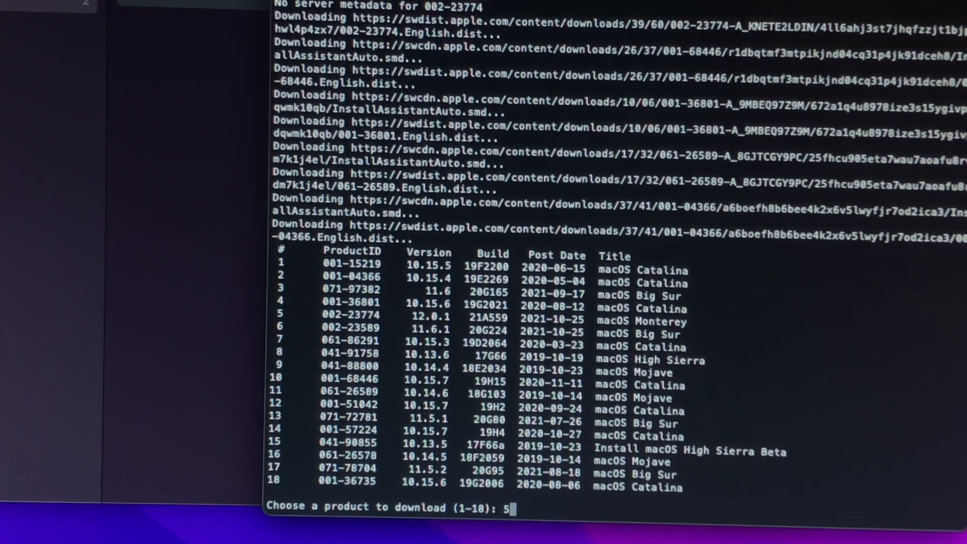
key(Return)
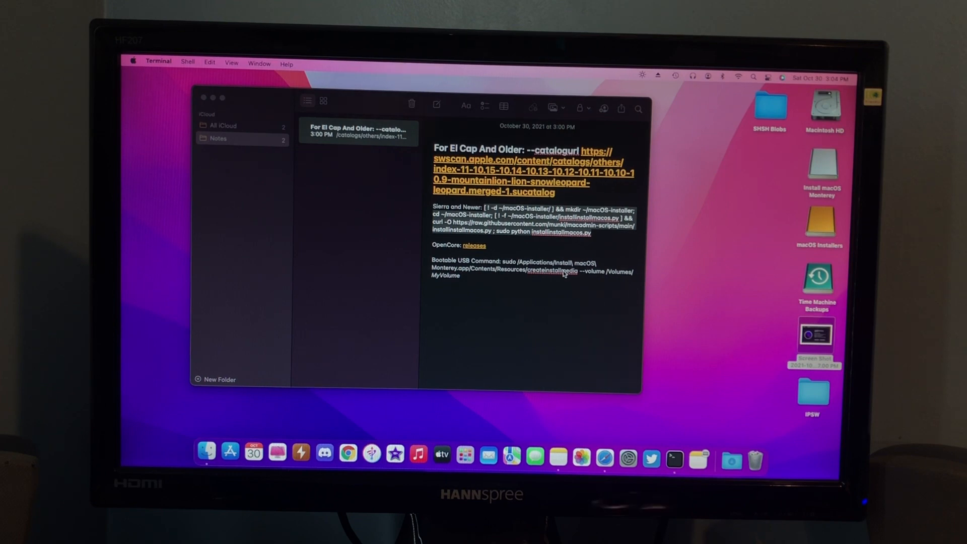
mouse_move(360, 373)
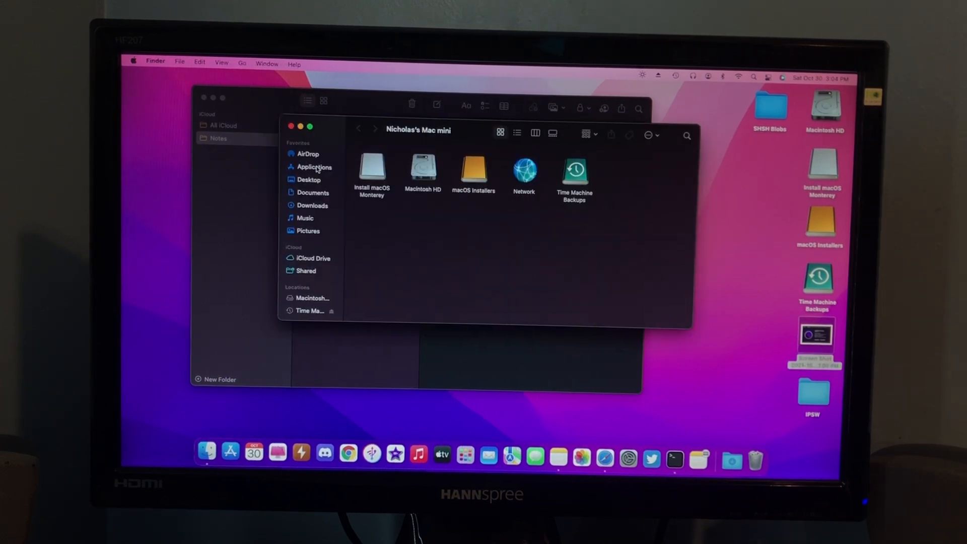
click(313, 167)
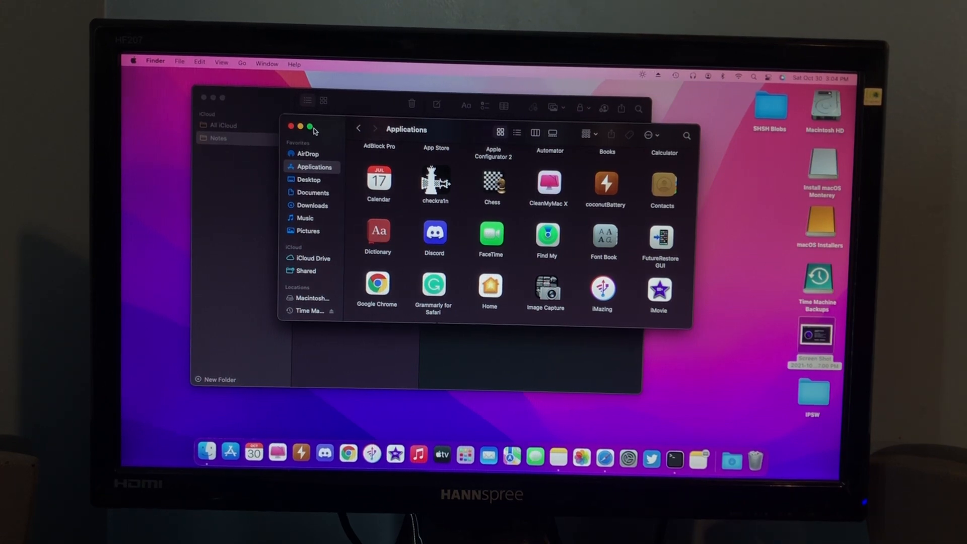
click(219, 138)
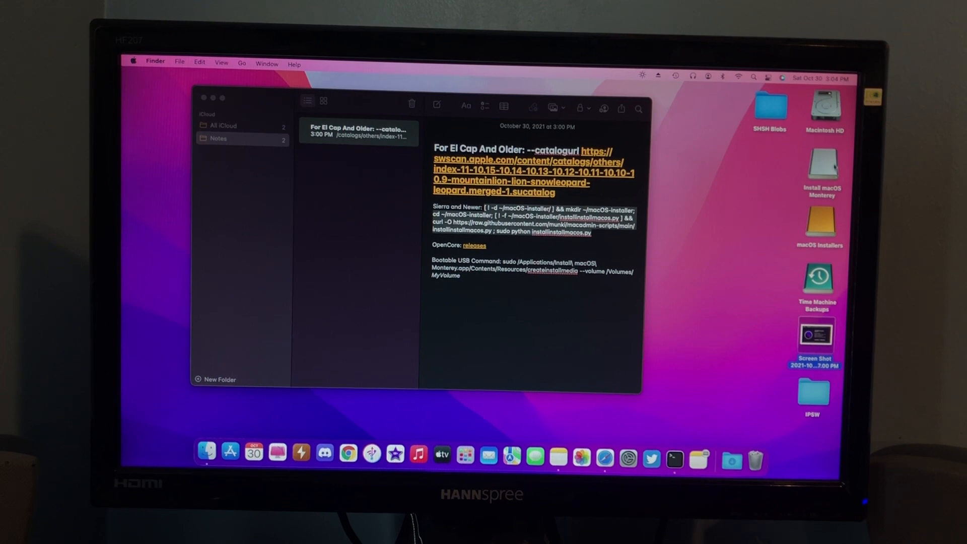
mouse_move(441, 454)
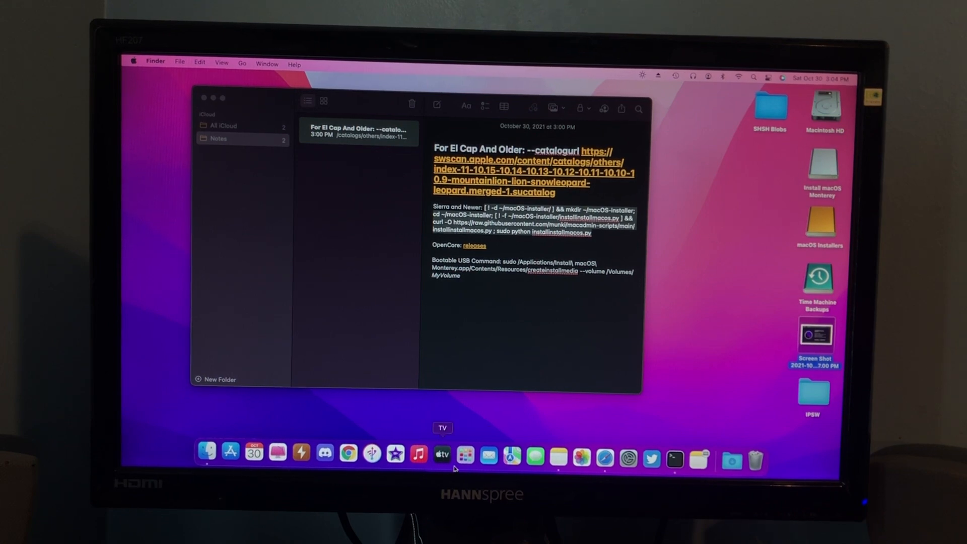
mouse_move(466, 455)
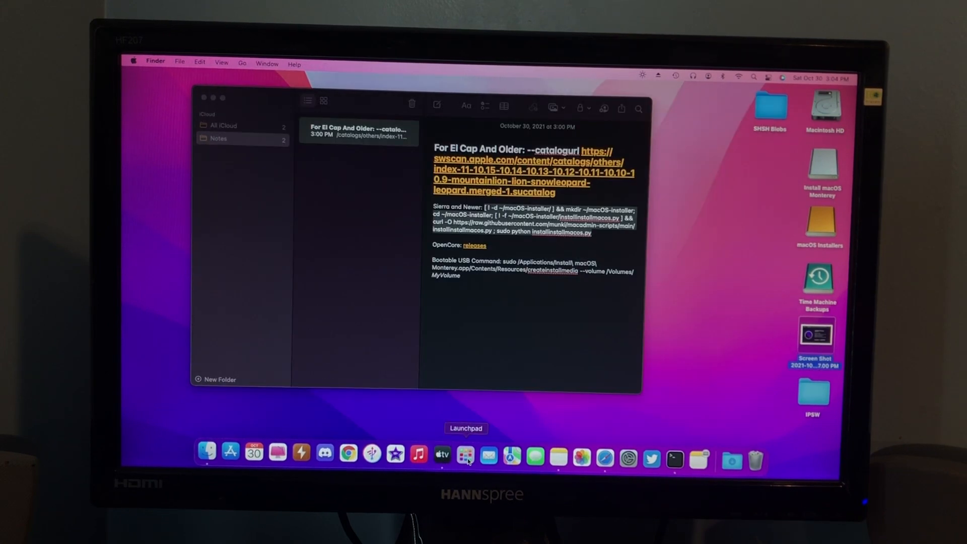
Launch Disk Utility and erase the external USB's Install macOS Monterey volume as MyVolume
click(465, 455)
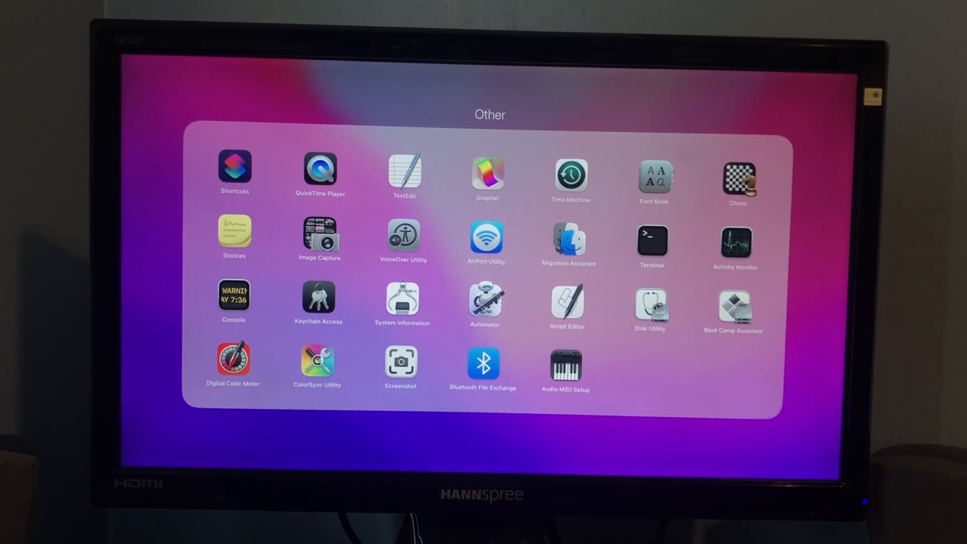
click(649, 301)
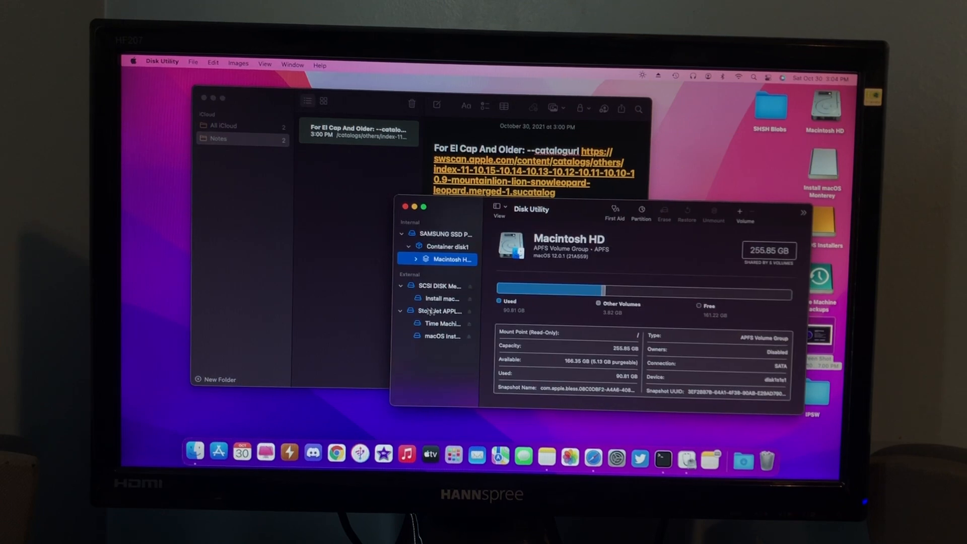
click(438, 285)
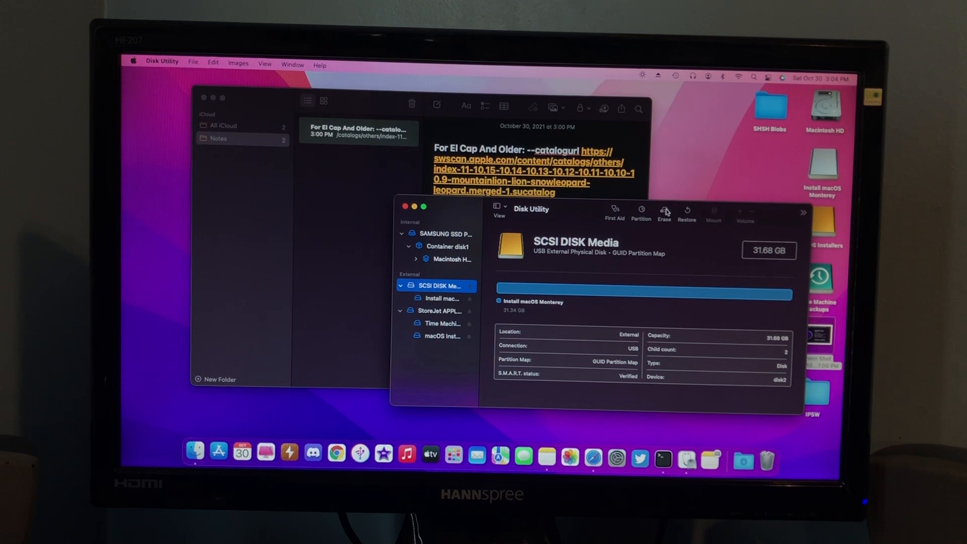
mouse_move(687, 210)
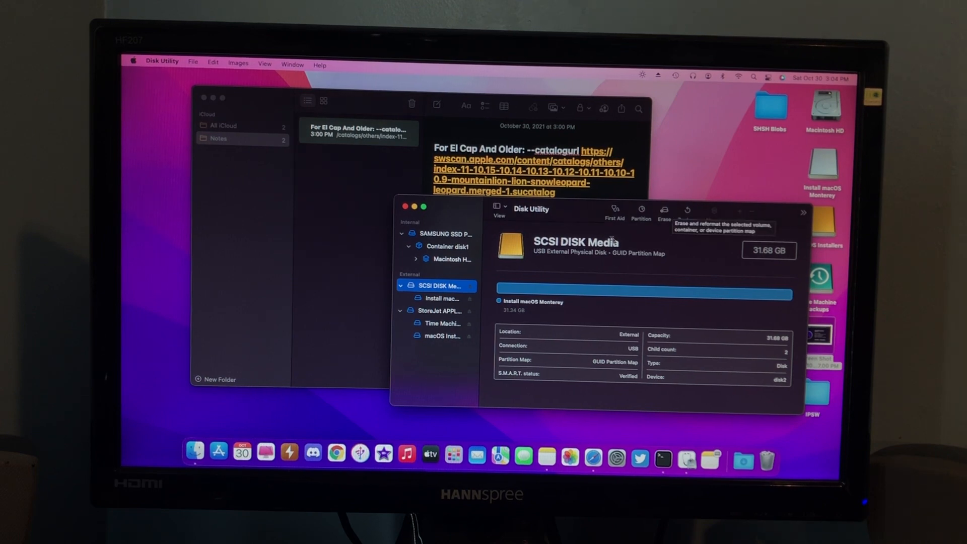
click(441, 298)
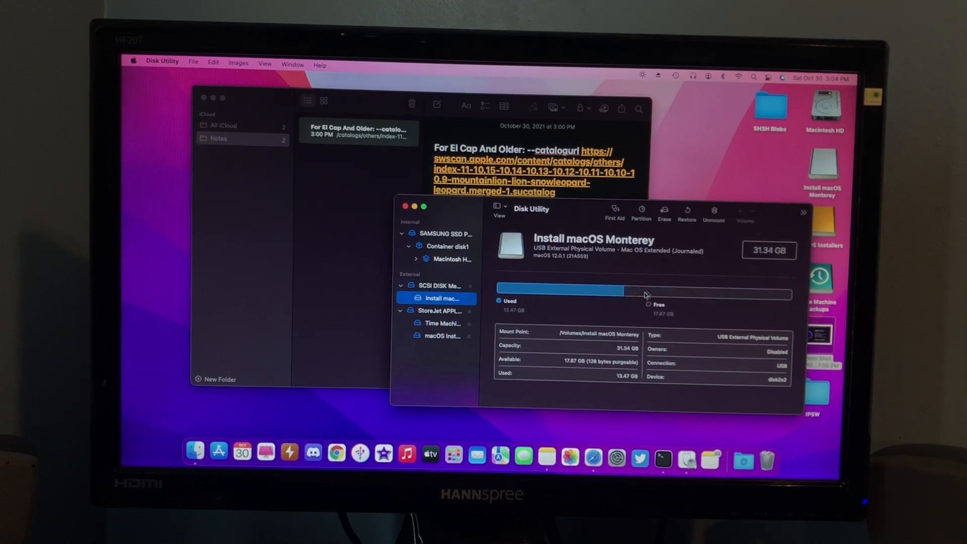
double_click(593, 239)
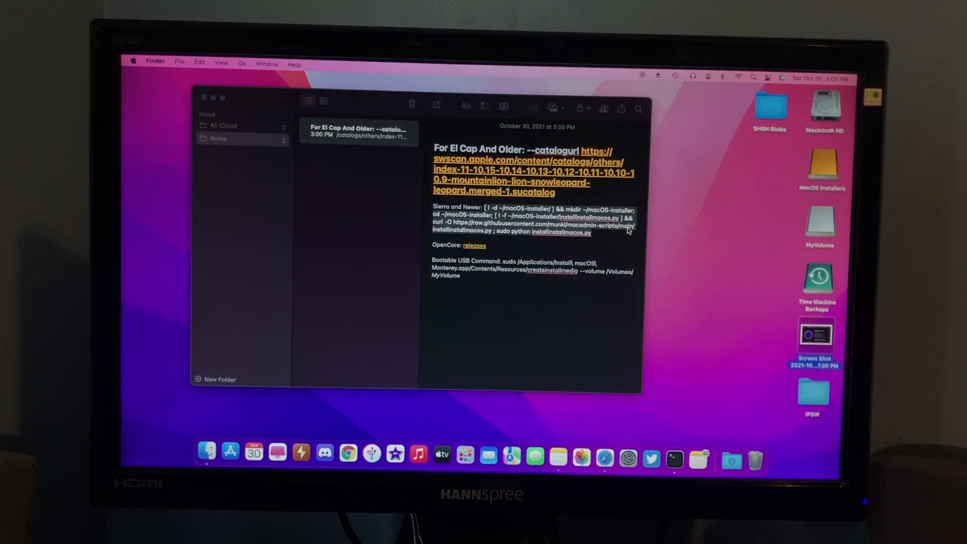
mouse_move(586, 287)
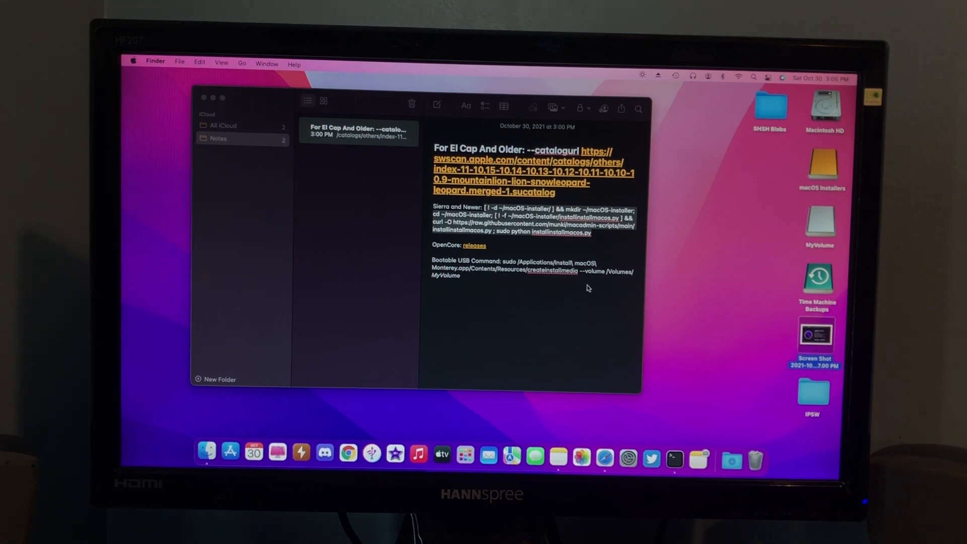
Run the sudo createinstallmedia command for MyVolume, which fails with command not found, and close Terminal
click(479, 278)
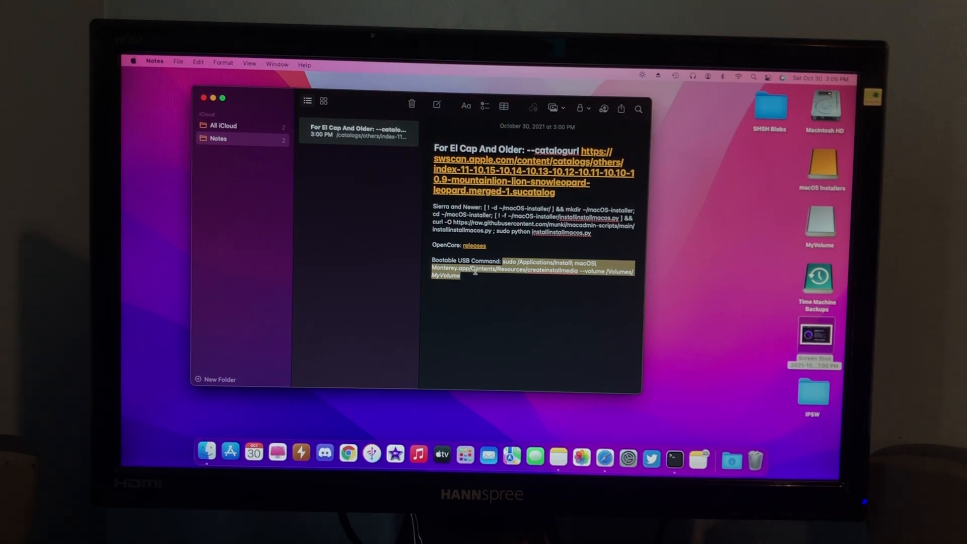
click(673, 458)
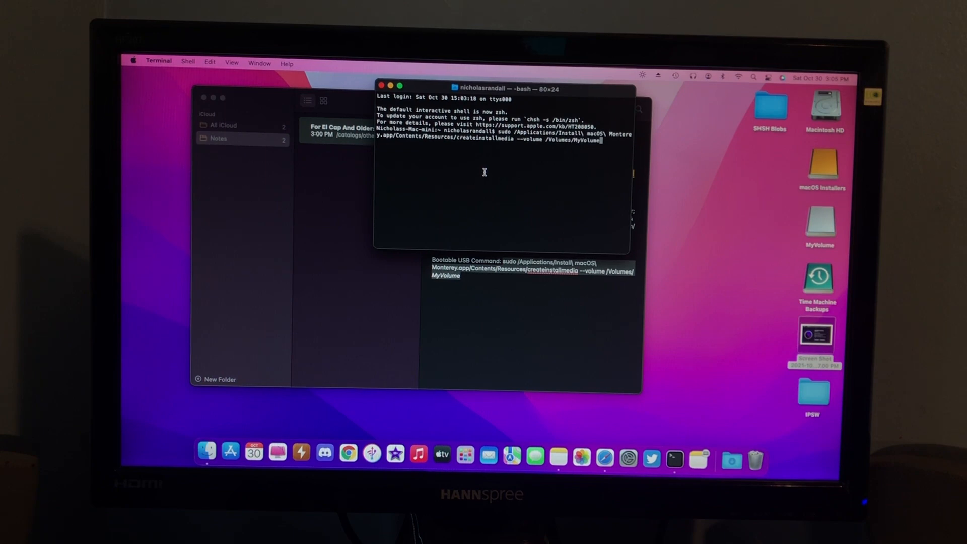
key(Return)
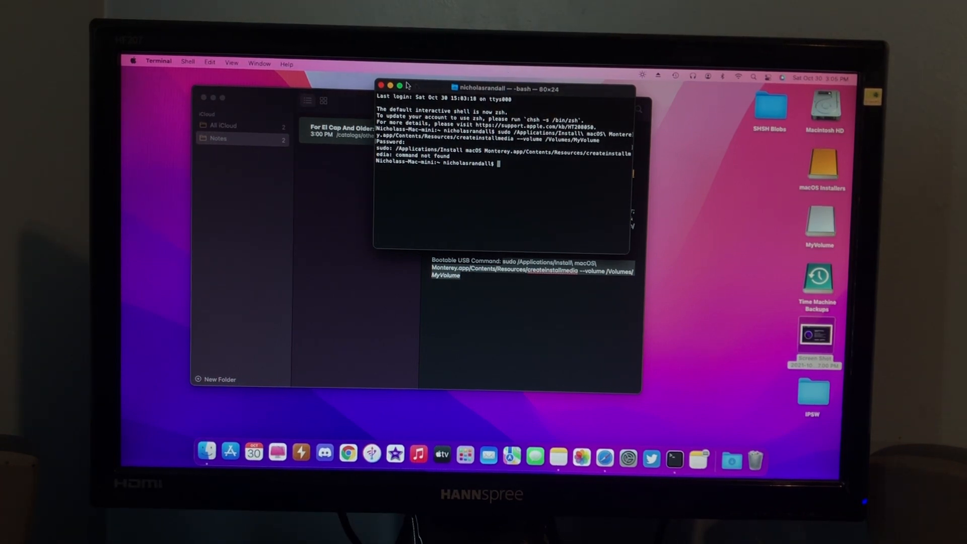
click(380, 86)
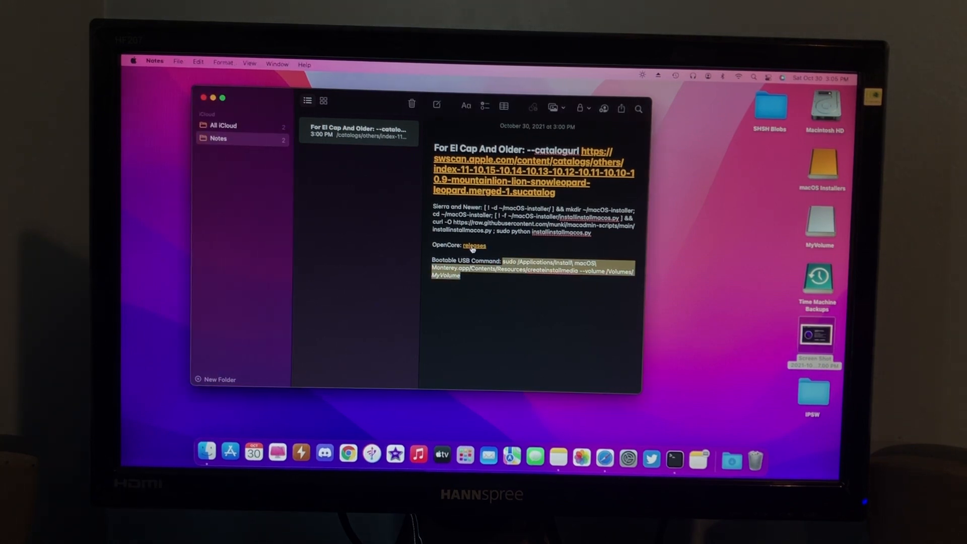
From the note's link, download OpenCore-Patcher-GUI.app.zip from the 0.3.1 GitHub release and close Safari
click(474, 246)
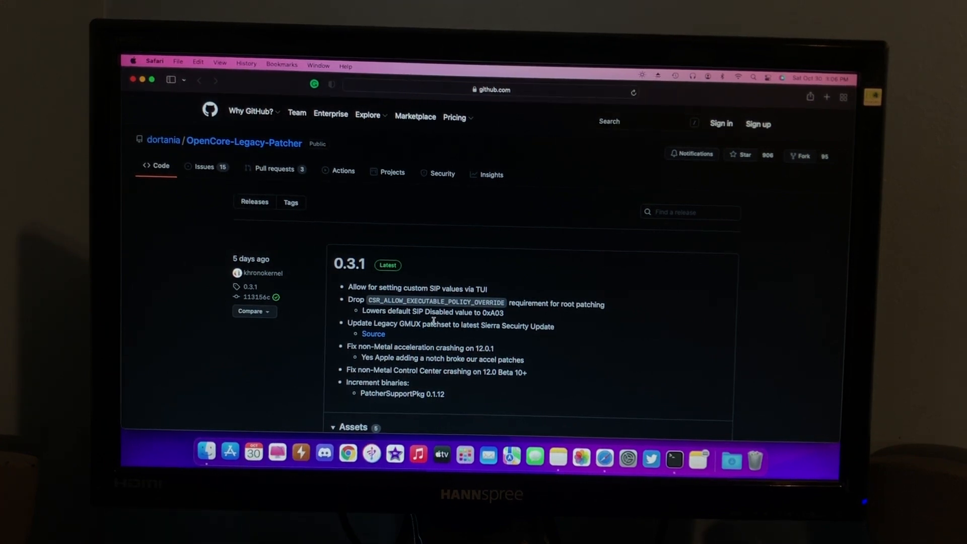
scroll(down, 3)
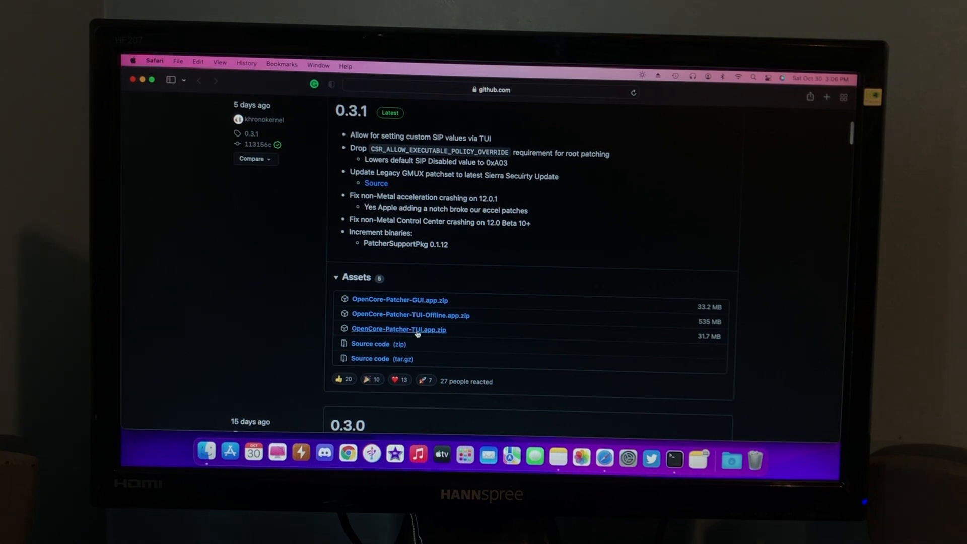
mouse_move(398, 300)
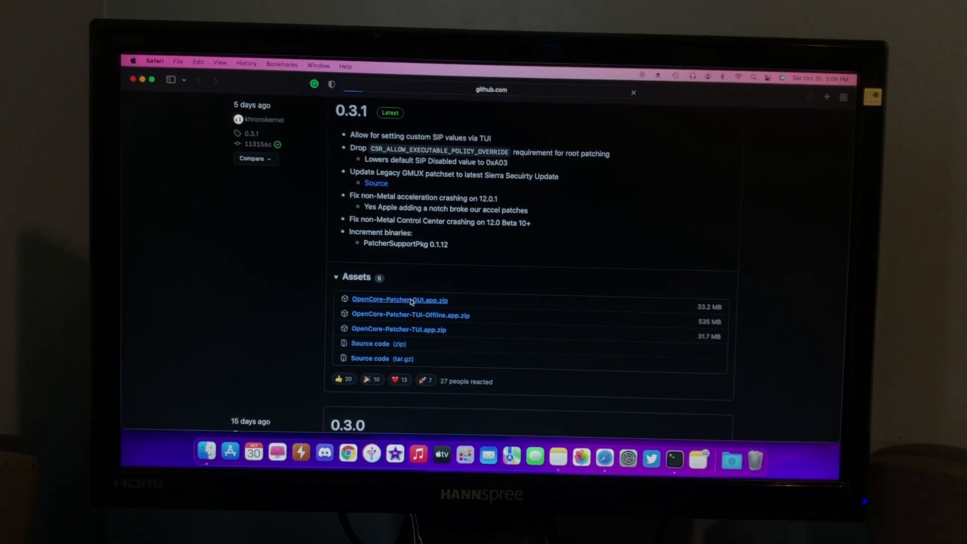
click(399, 300)
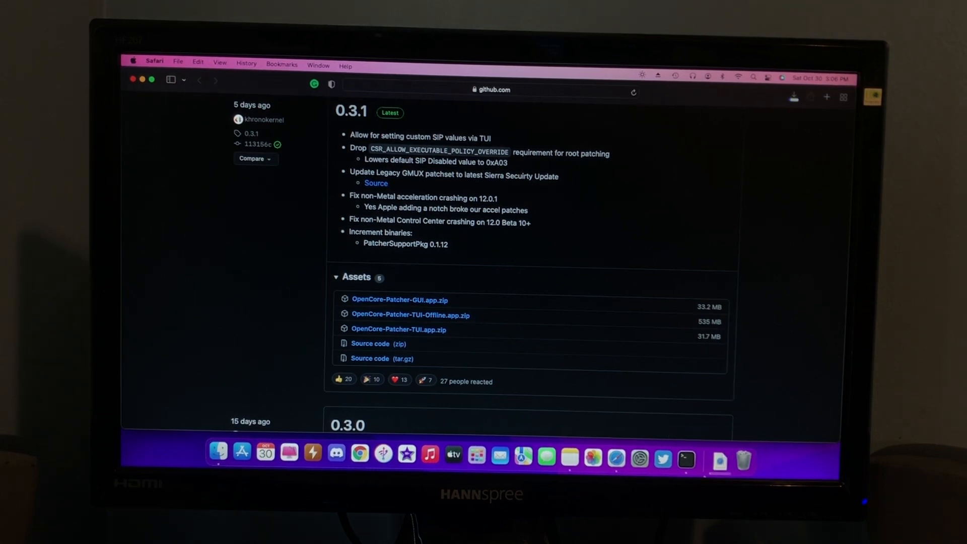
click(399, 300)
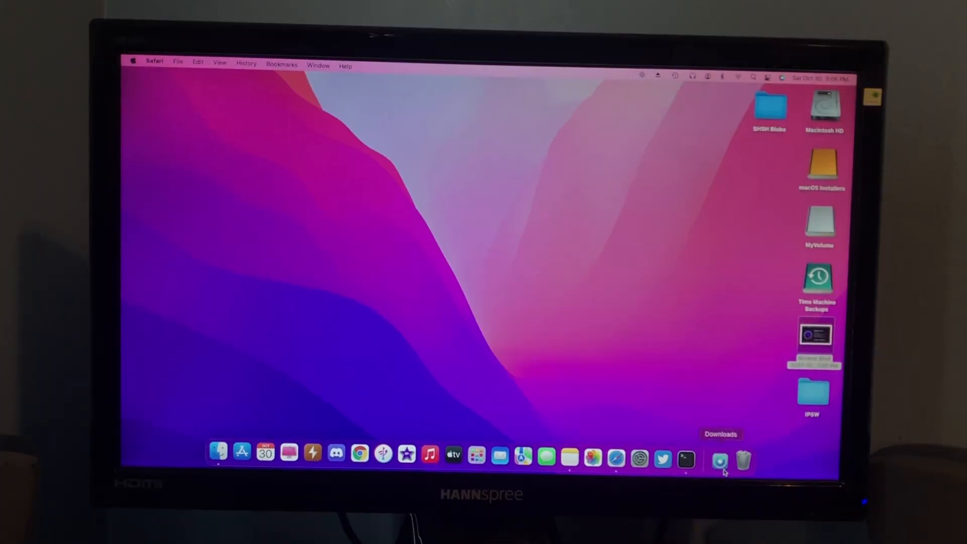
mouse_move(383, 454)
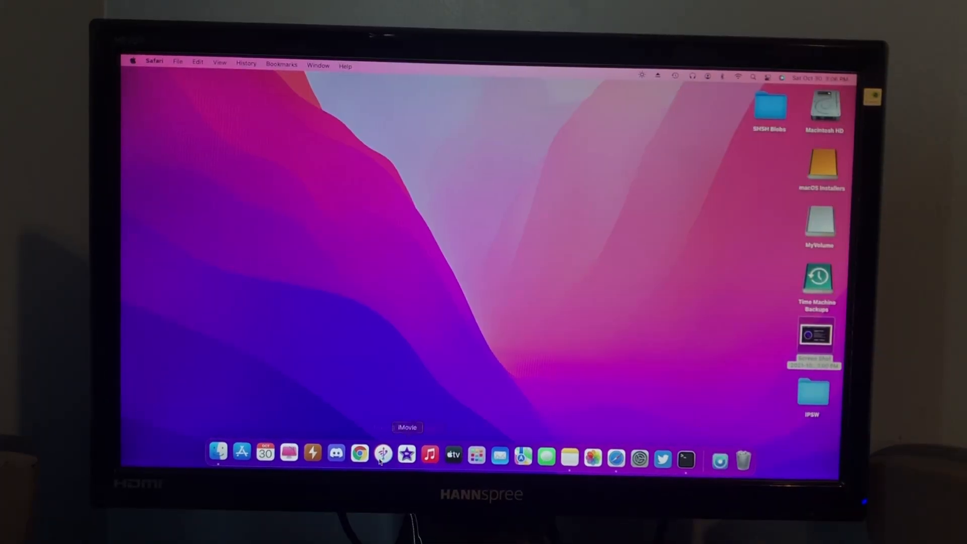
Replace the old OpenCore Patcher in Applications with the new one and launch it past the Gatekeeper warning
click(217, 452)
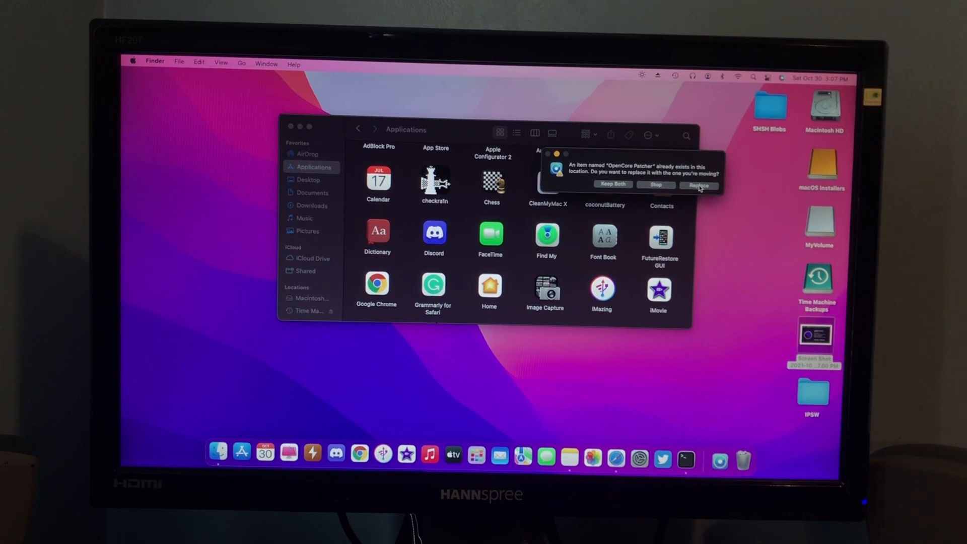
click(697, 185)
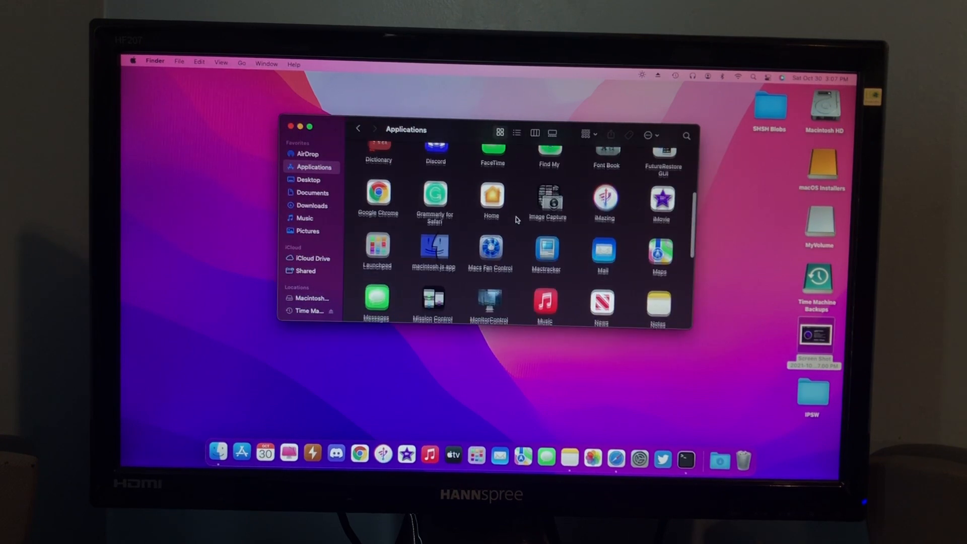
scroll(down, 3)
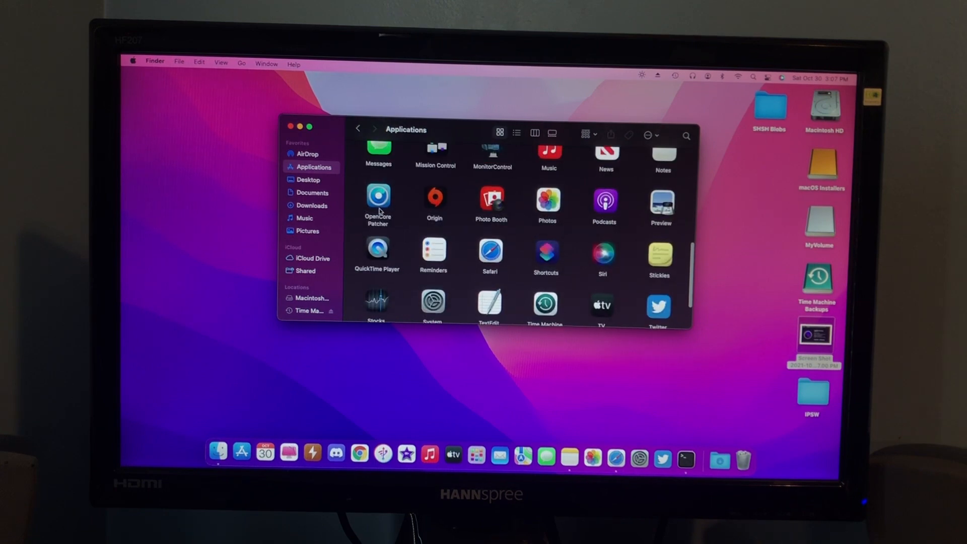
click(290, 127)
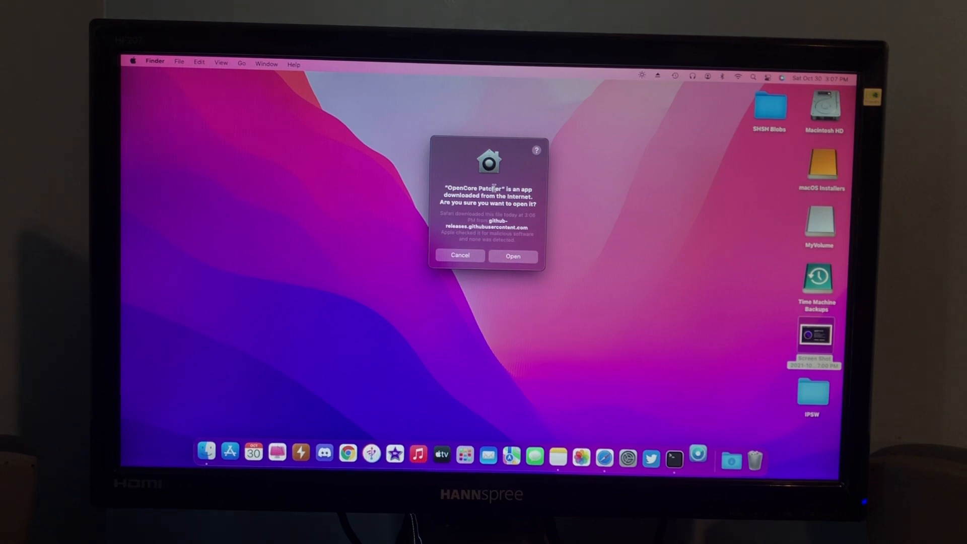
click(513, 256)
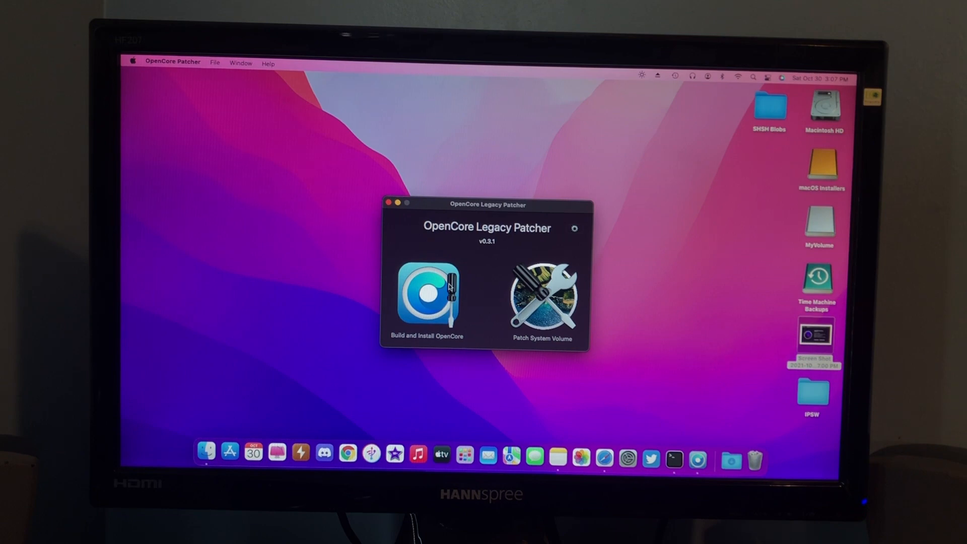
Build and install OpenCore onto the SAMSUNG SSD PM830, authorizing with the password, then return to the main menu
click(427, 300)
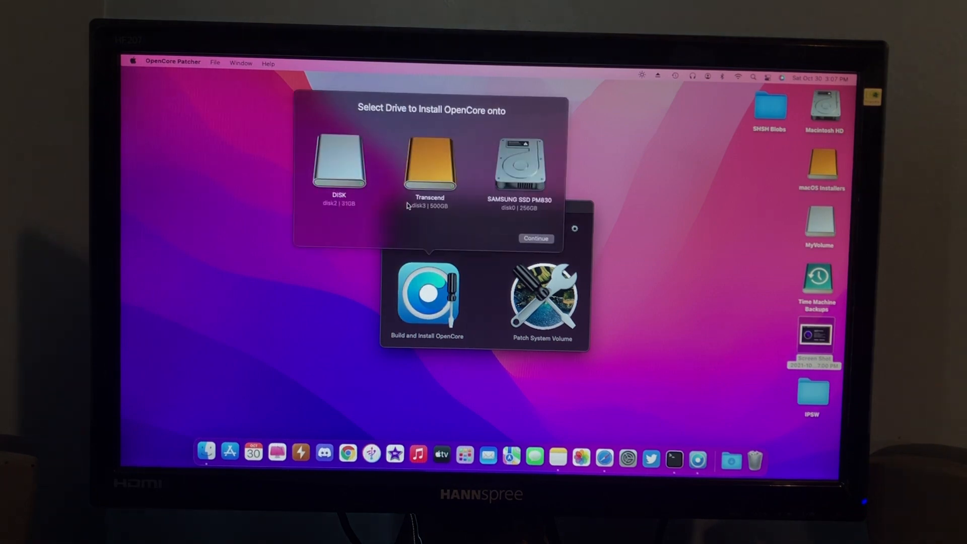
mouse_move(440, 225)
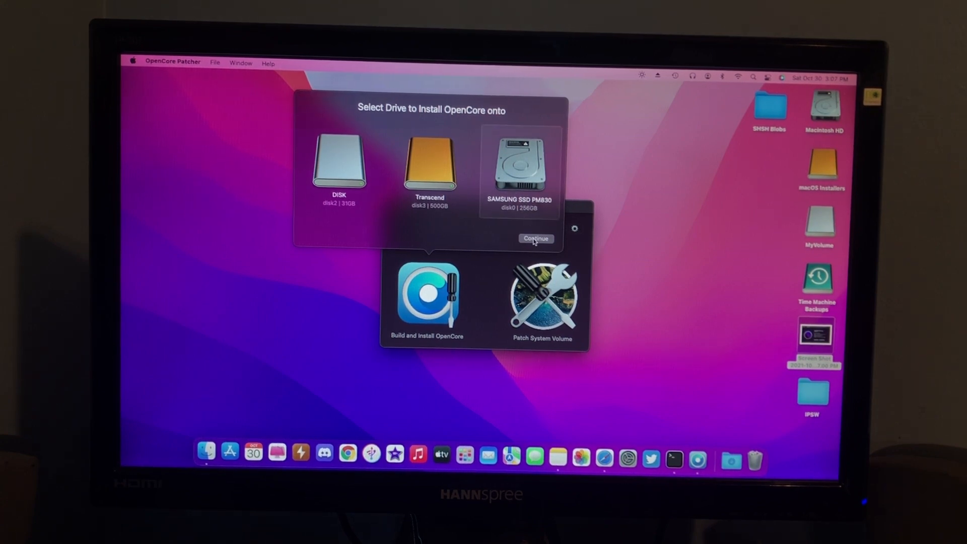
click(535, 239)
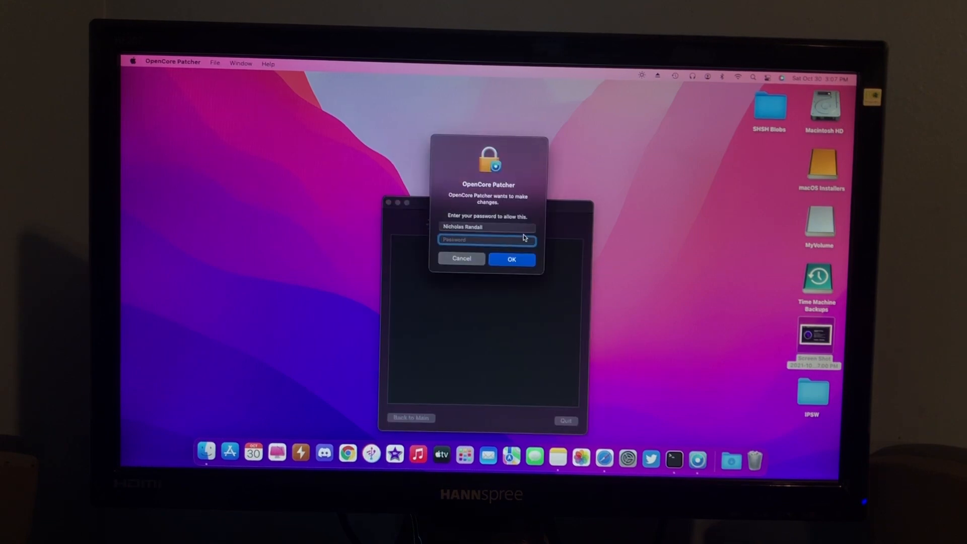
text(password)
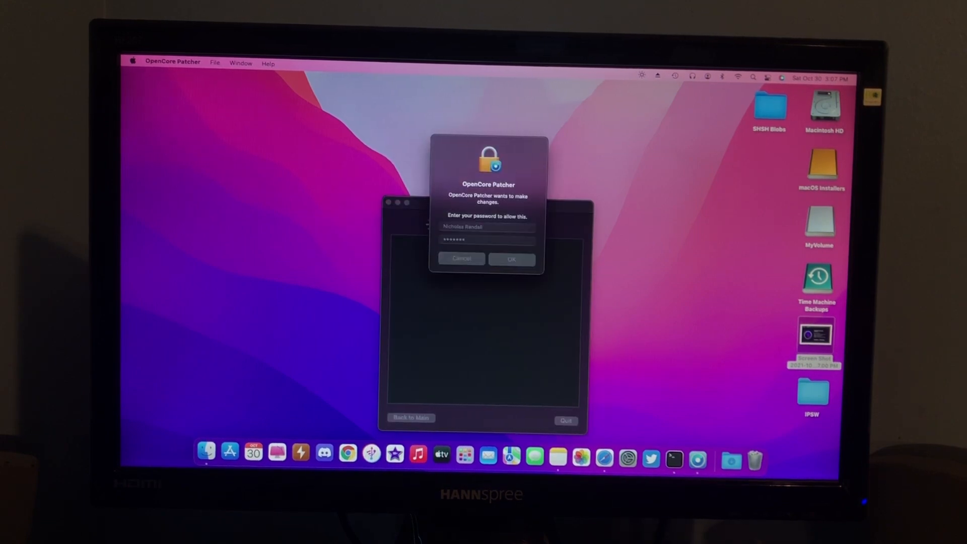
click(511, 258)
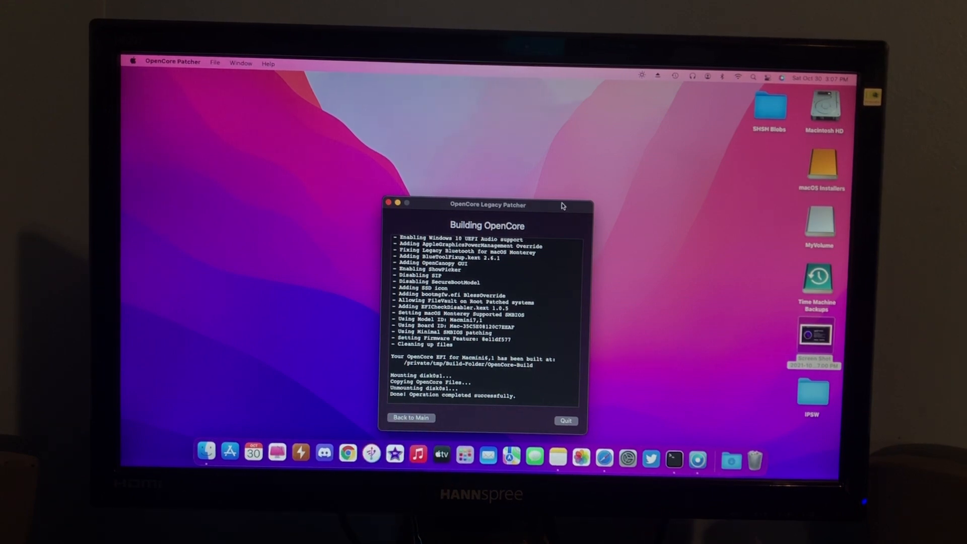
click(411, 418)
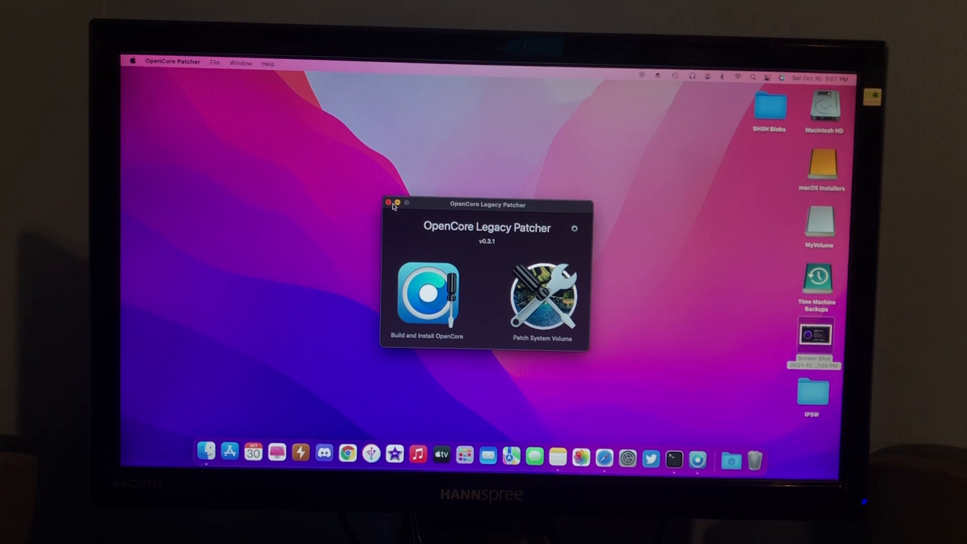
Quit OpenCore Legacy Patcher and choose Shut Down from the Apple menu
click(388, 201)
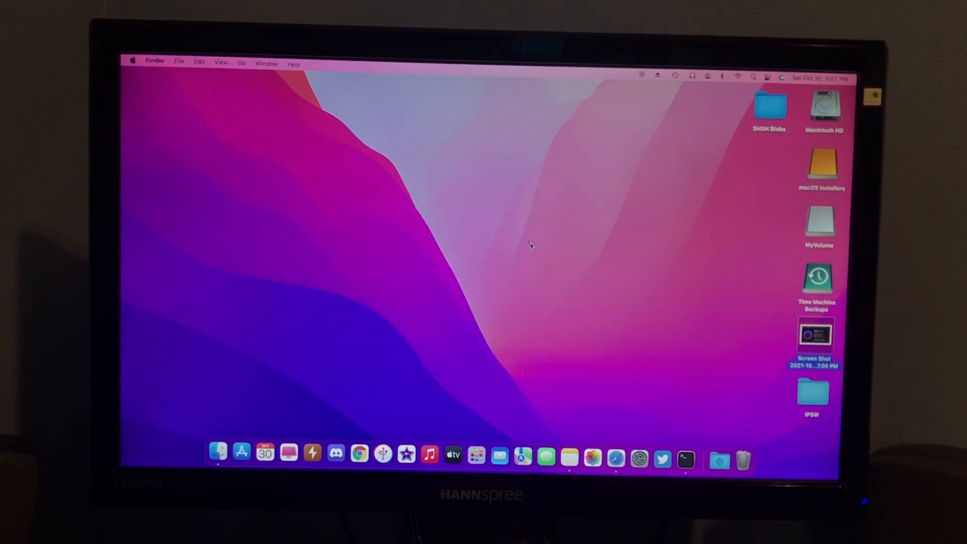
click(132, 61)
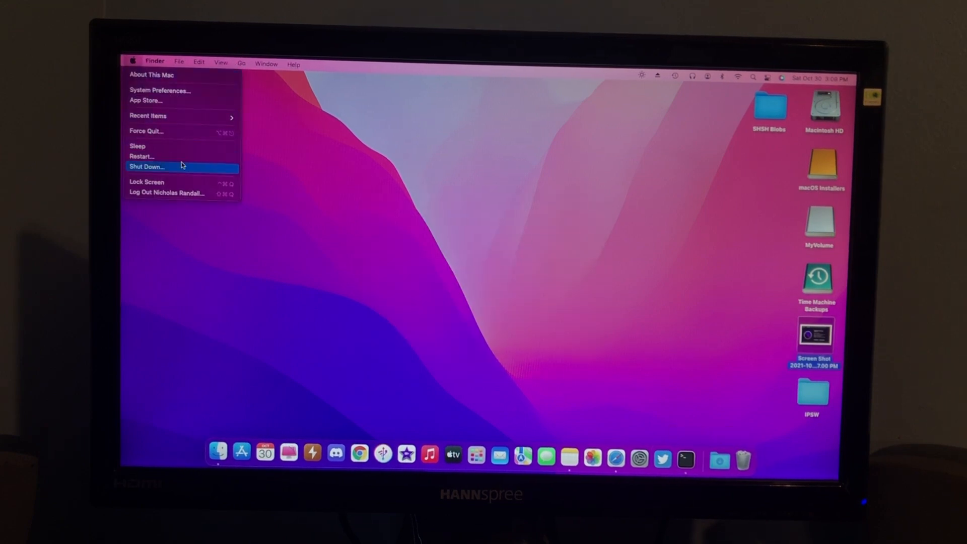
click(554, 220)
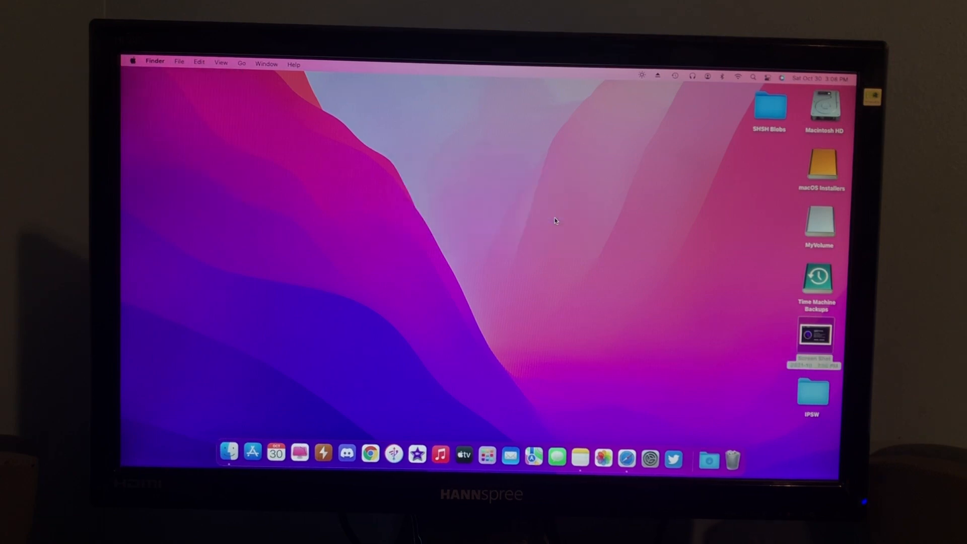